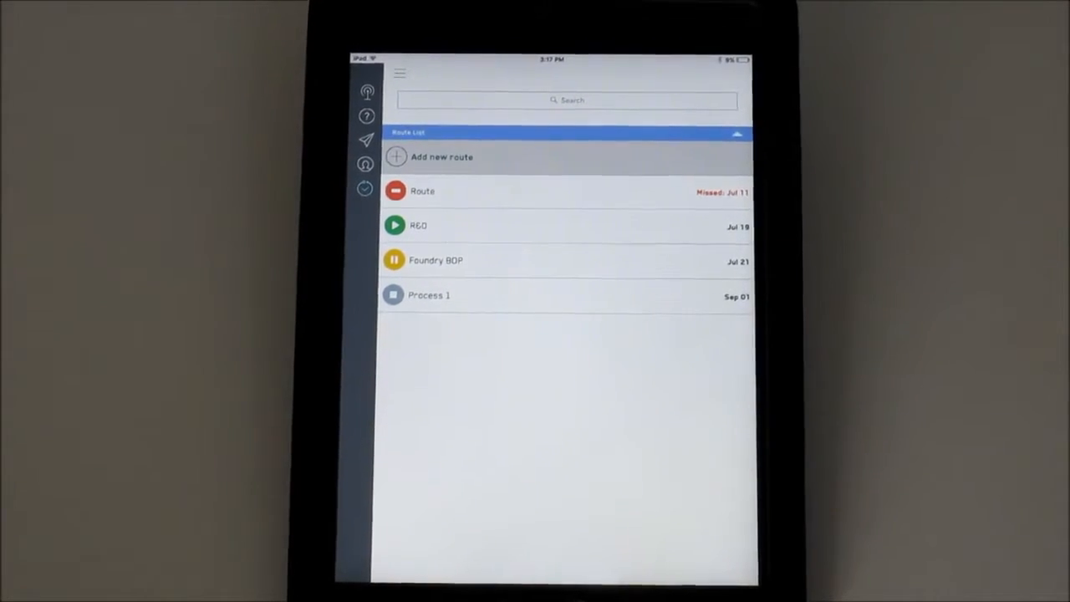
- Start a new route from the Route List via 'Add new route'
left_click(421, 190)
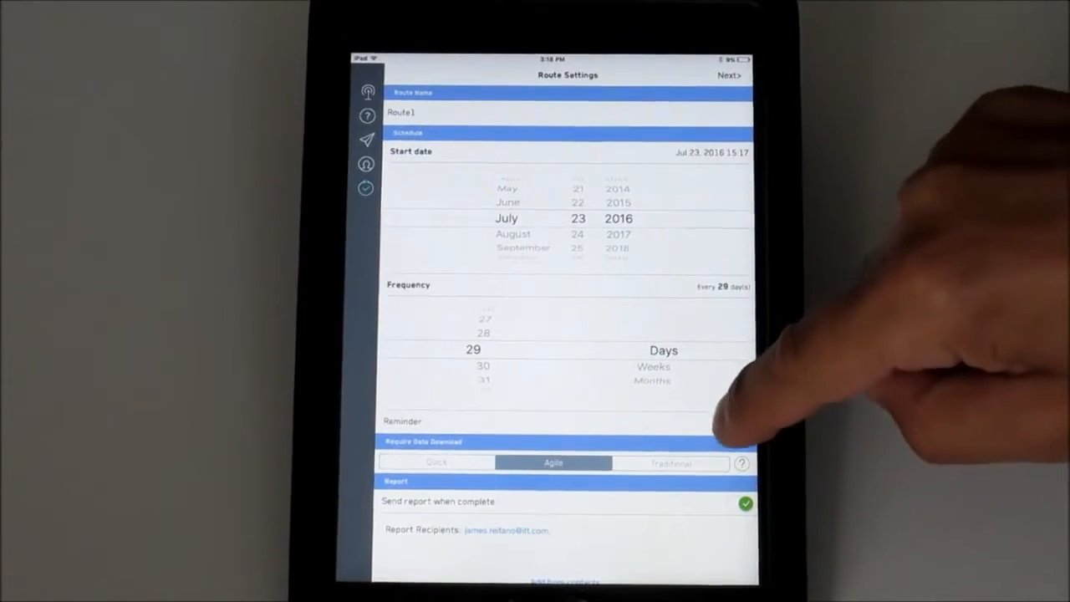
- Choose the data download type for Route1
left_click(743, 424)
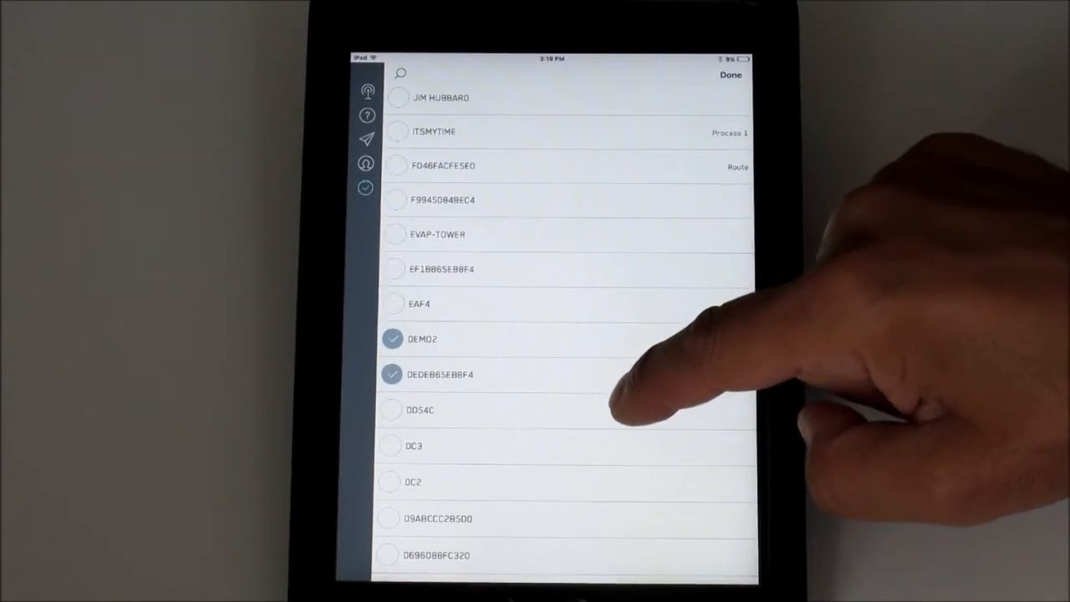
- Check device DD54C to assign it to Route1 and move down the device list
left_click(391, 410)
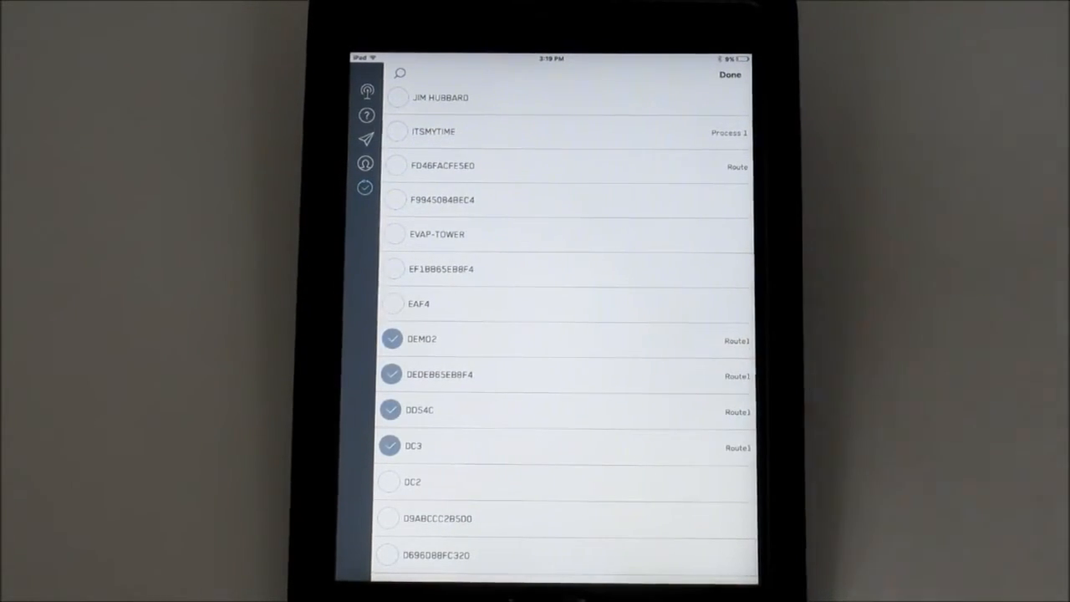
scroll("down", 3)
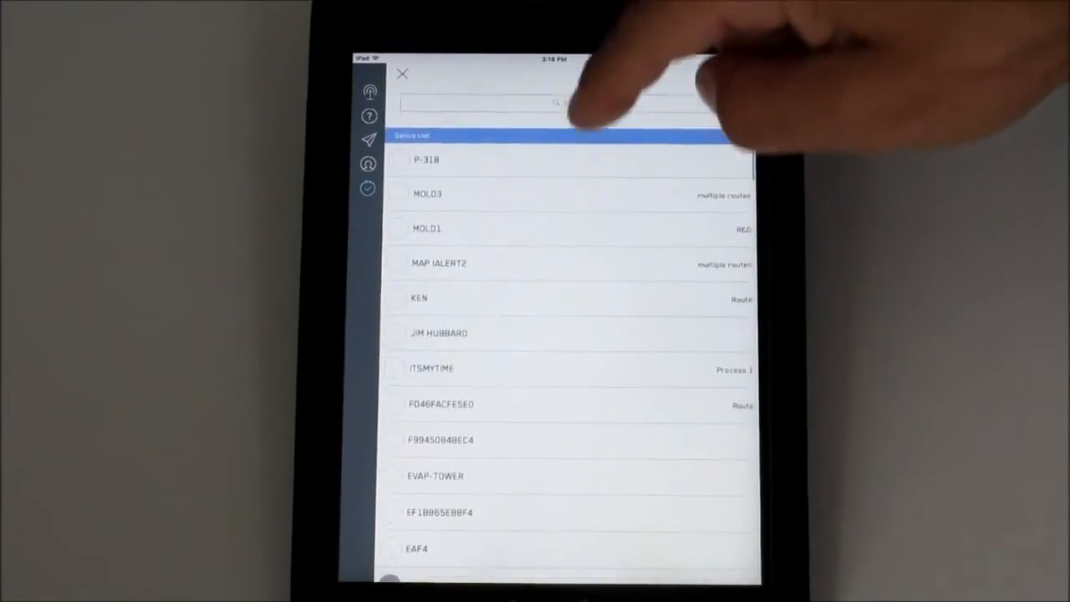
- Activate the search field at the top of the device list
left_click(502, 102)
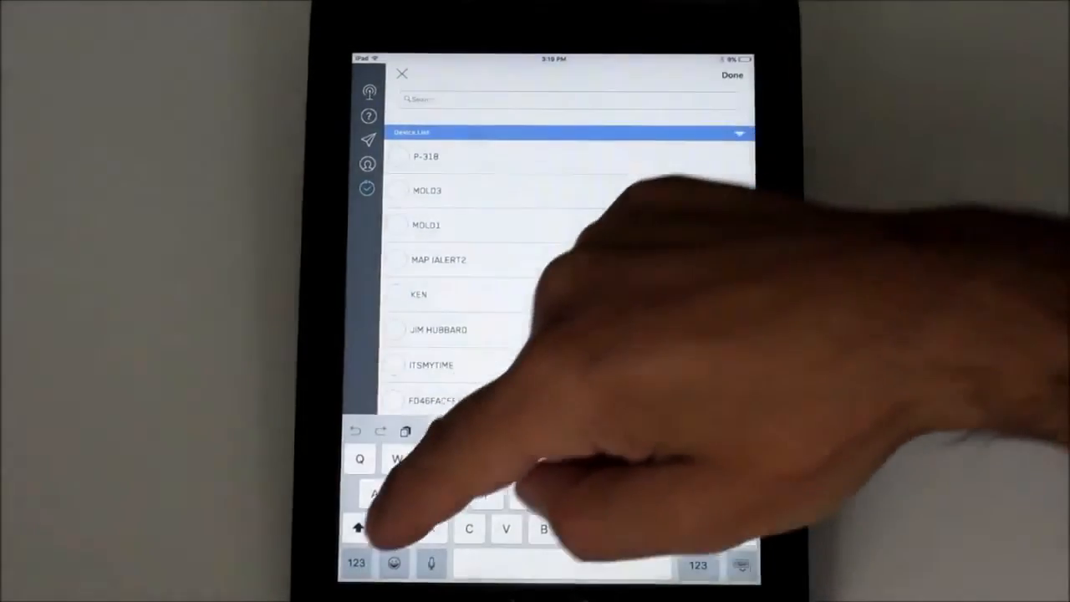